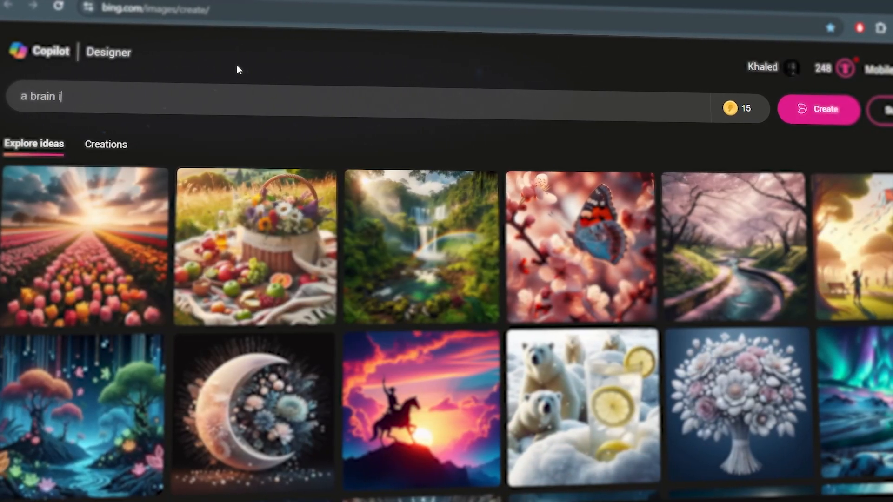
Step: Generate images from the prompt 'a brain in which roses grow, high detail, intricate details, scientific, photorealistic'
text(n which roses grow, hig)
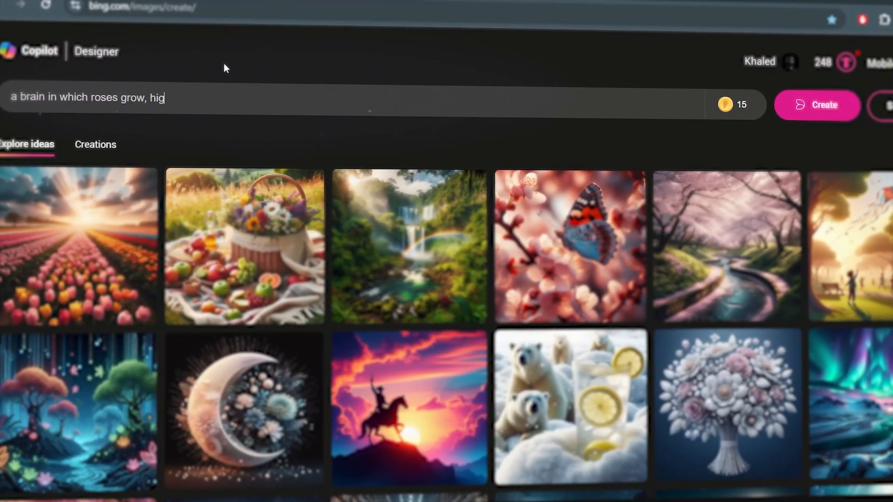
text(h detail, intricate)
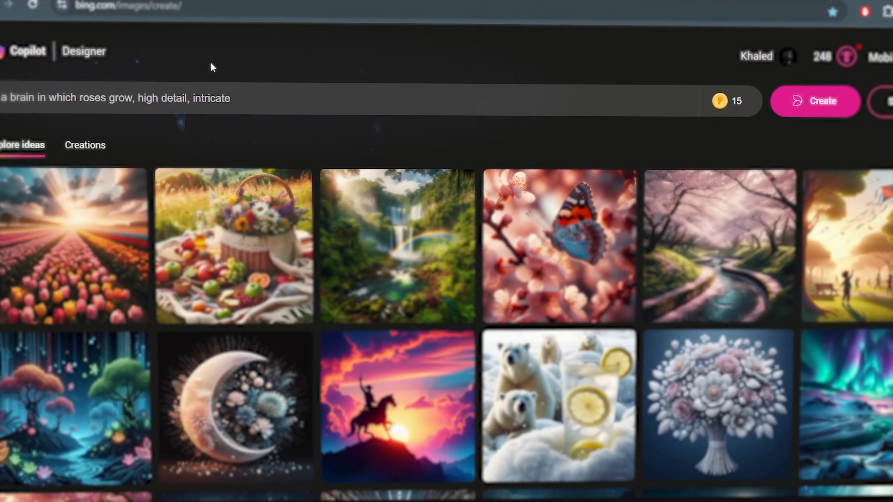
text(details, scien)
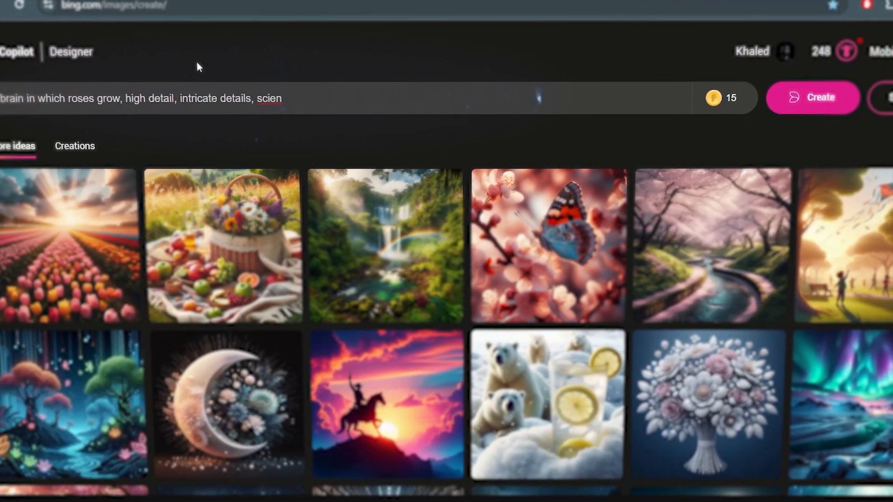
text(tific, photorealis)
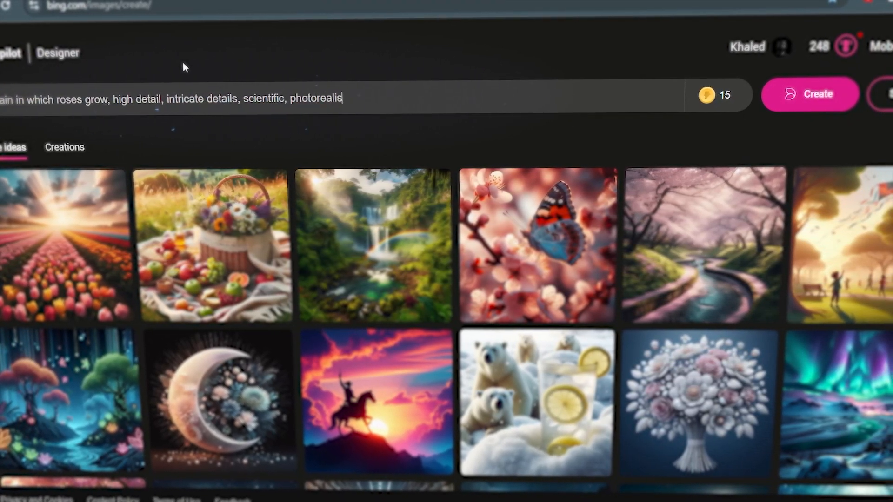
click(810, 93)
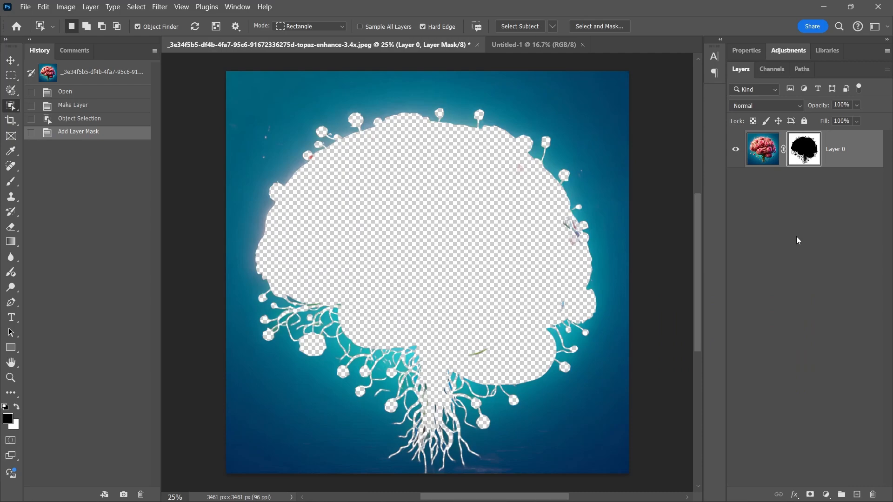
Step: Invert the layer mask so the rose brain shows and the blue background is hidden
key(ctrl+i)
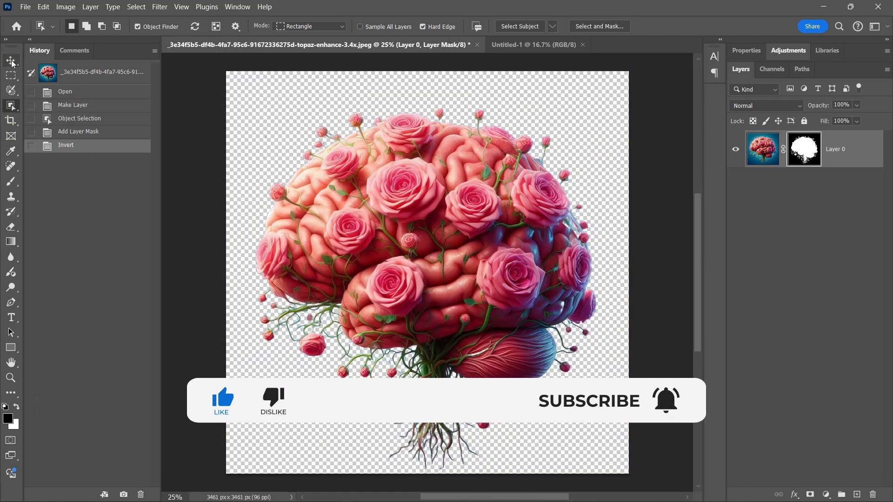
click(10, 60)
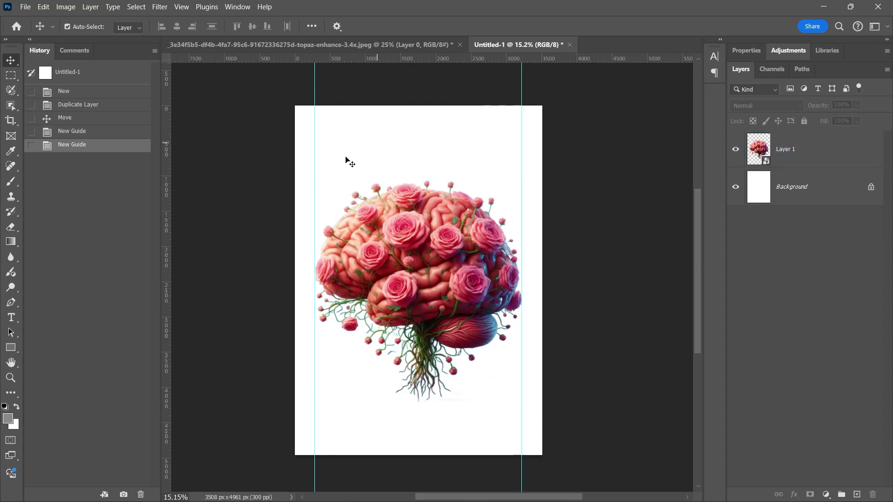
Step: Add a black 'MIND' text layer above the brain and commit it
text(Lorem Ipsum)
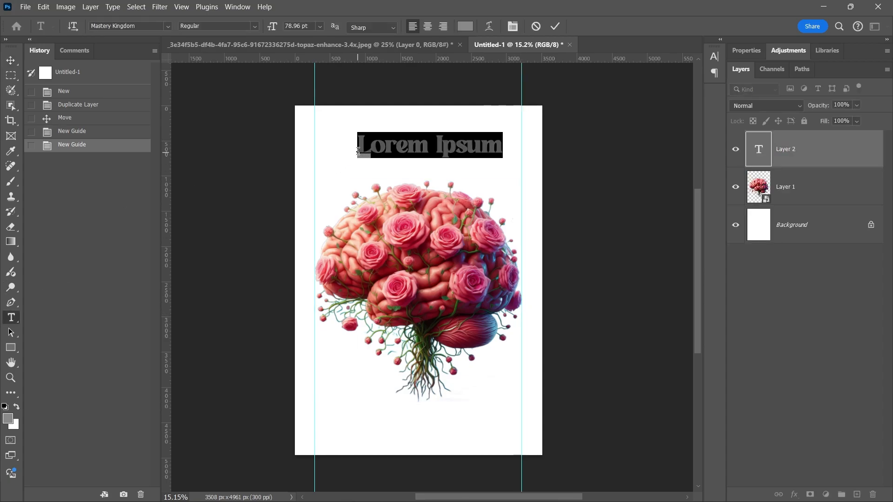
text(MIND)
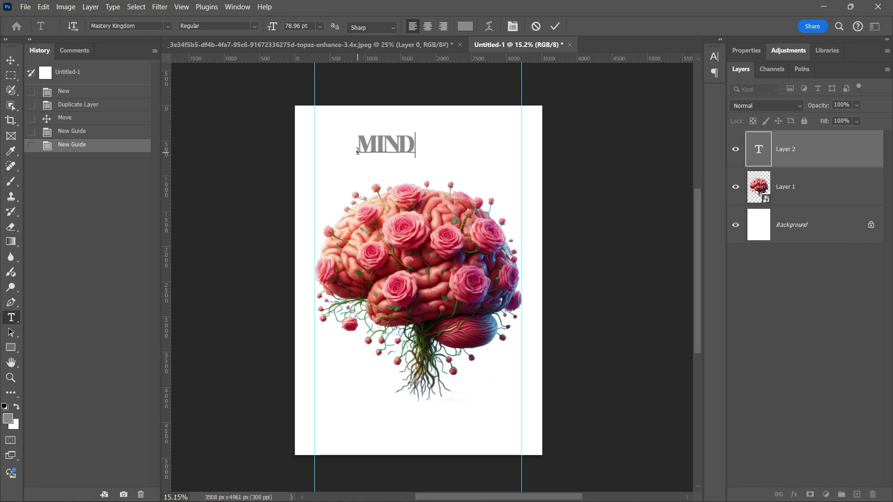
key(ctrl+a)
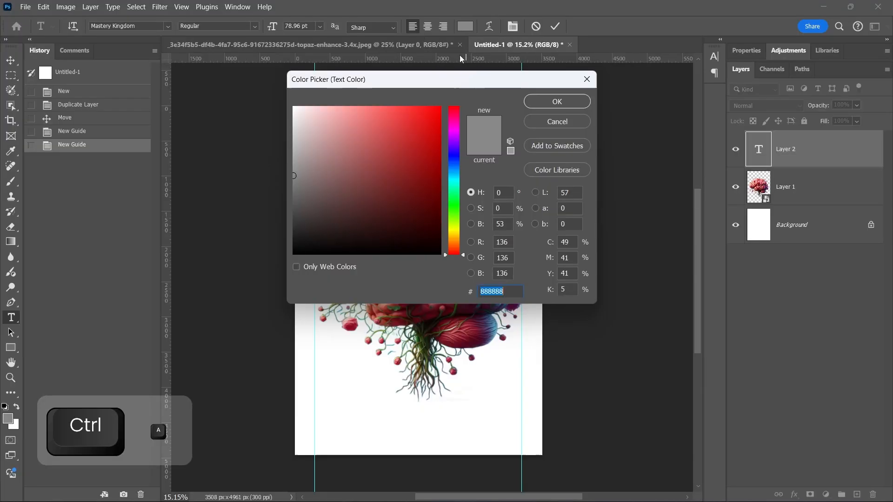
click(556, 100)
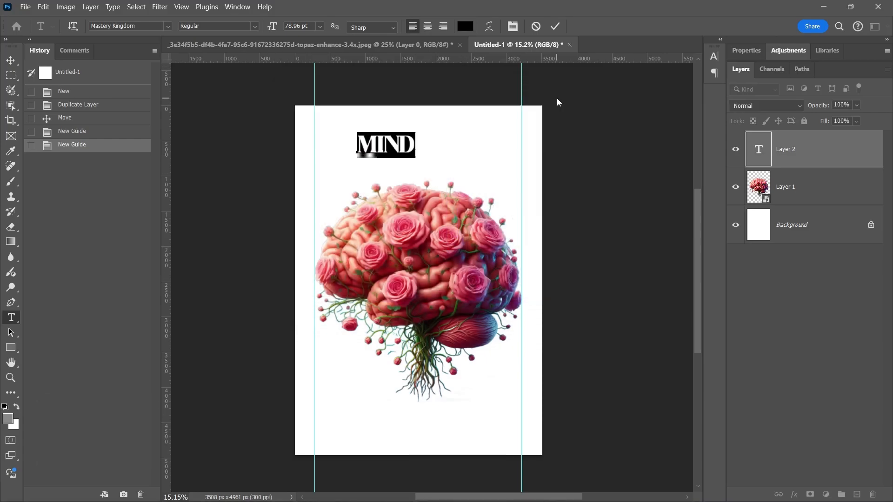
click(555, 26)
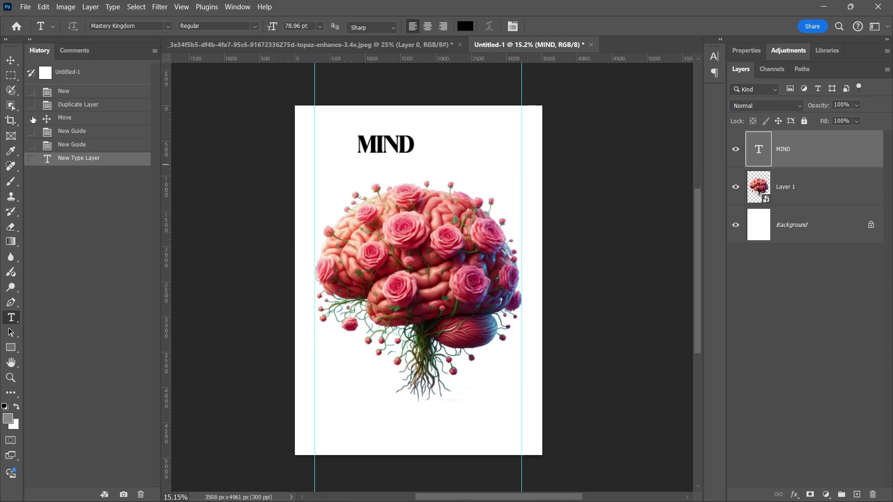
Step: Scale MIND across the top guides and layer it behind the rose brain
click(10, 61)
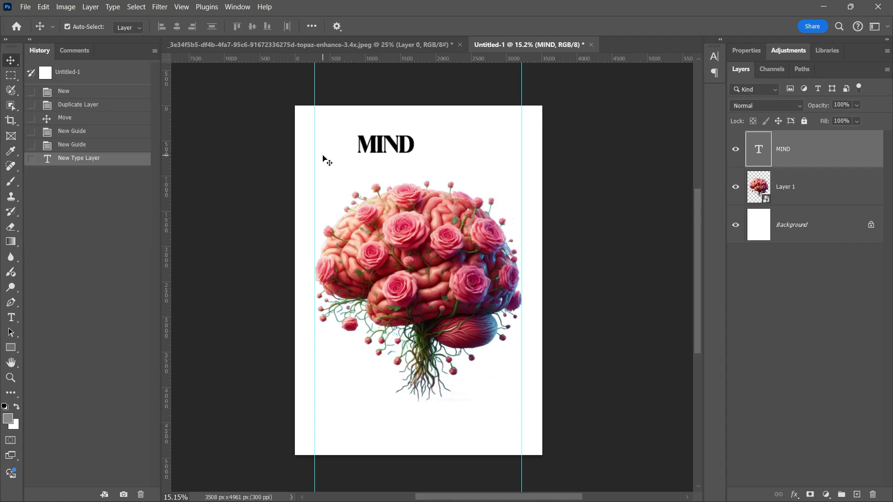
key(ctrl+t)
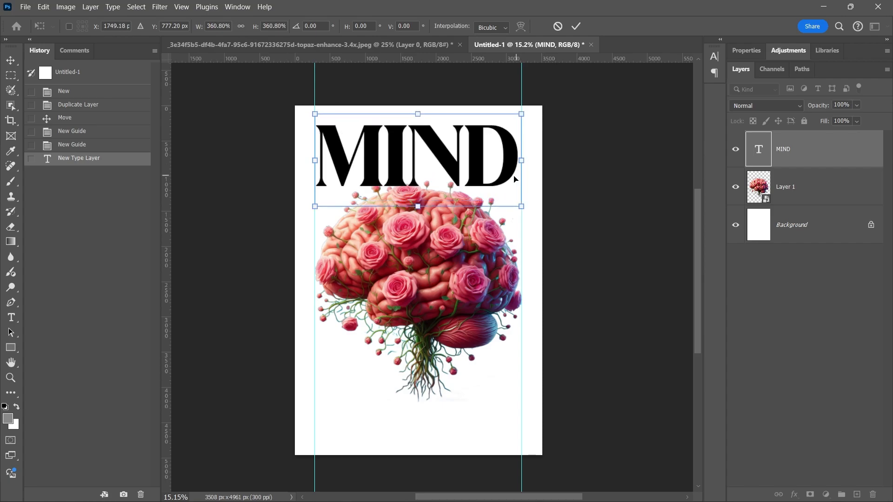
click(576, 26)
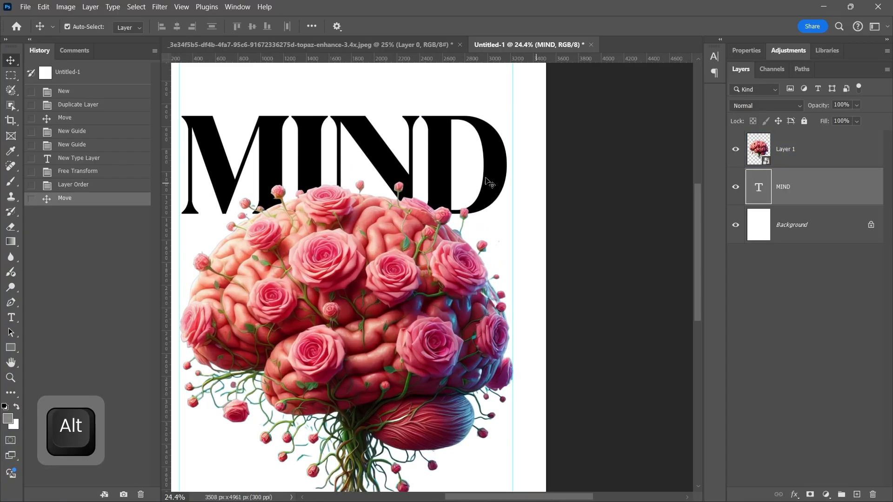
key(ctrl+t)
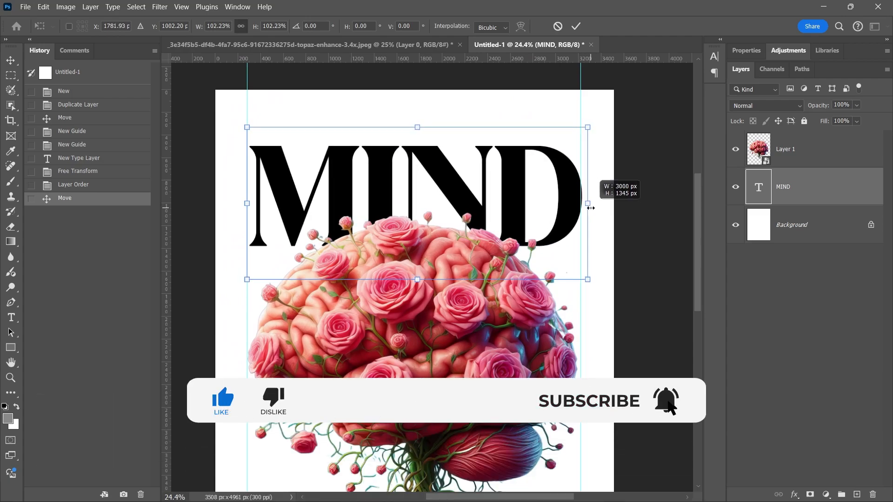
click(576, 26)
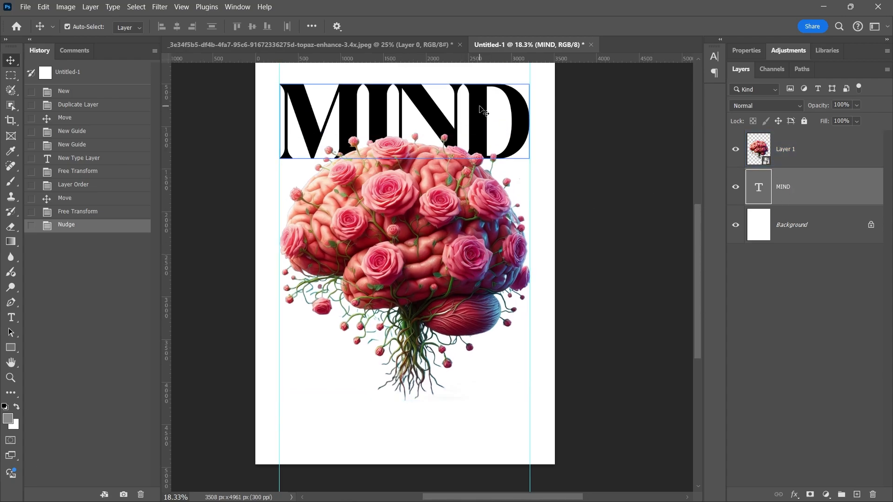
Step: Duplicate MIND downward as CONTROL and resize it to span the guides below the brain
key(alt)
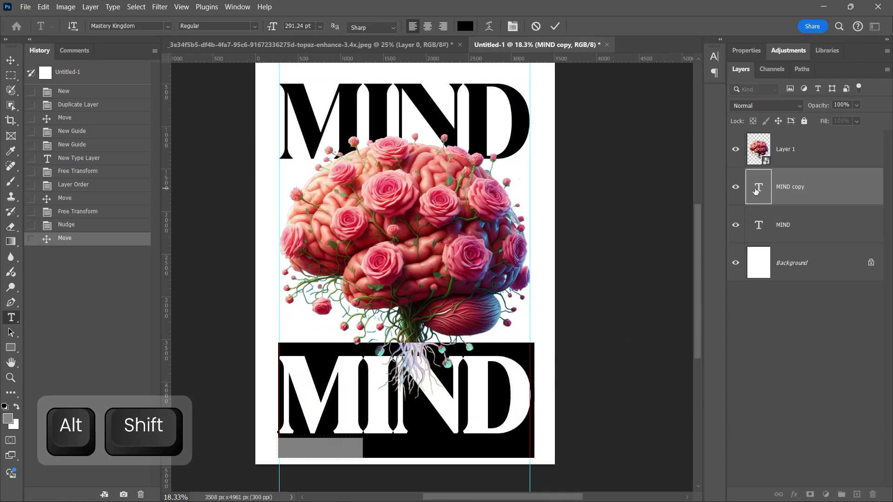
mouse_move(759, 187)
text(CONT)
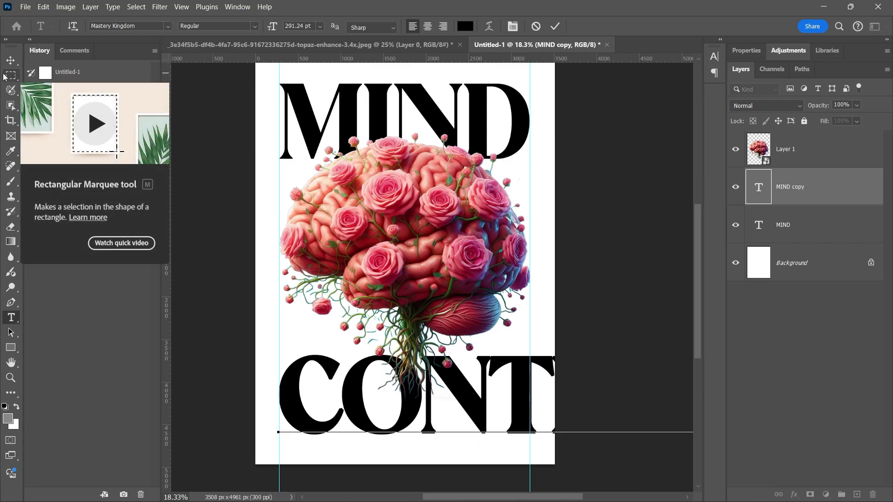
key(ctrl+t)
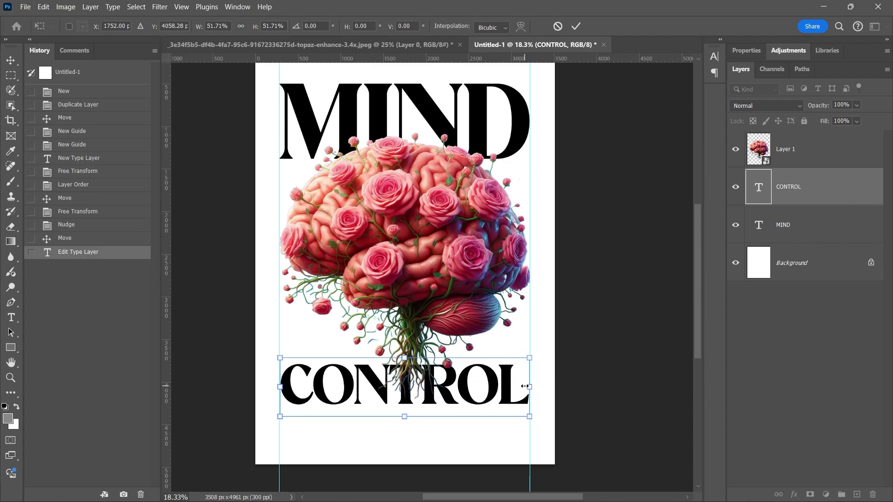
click(576, 26)
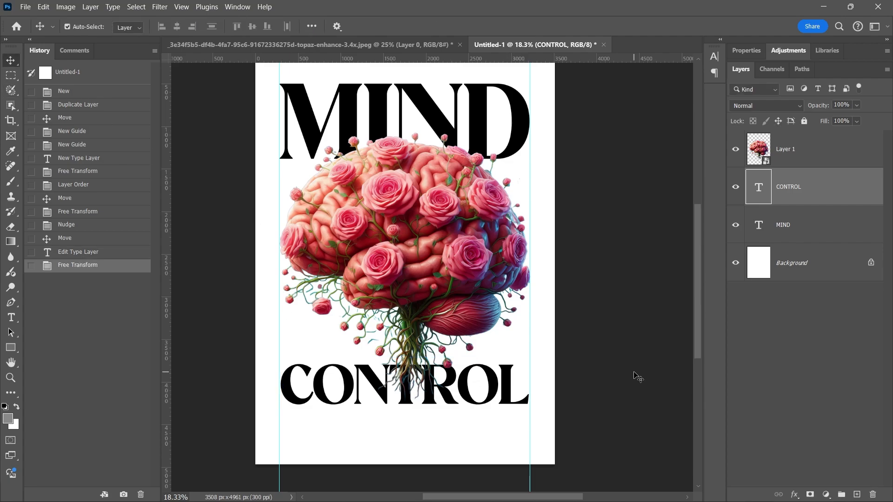
Step: Paint black on the brain's layer mask to hide the dangling roots
scroll(up, 3)
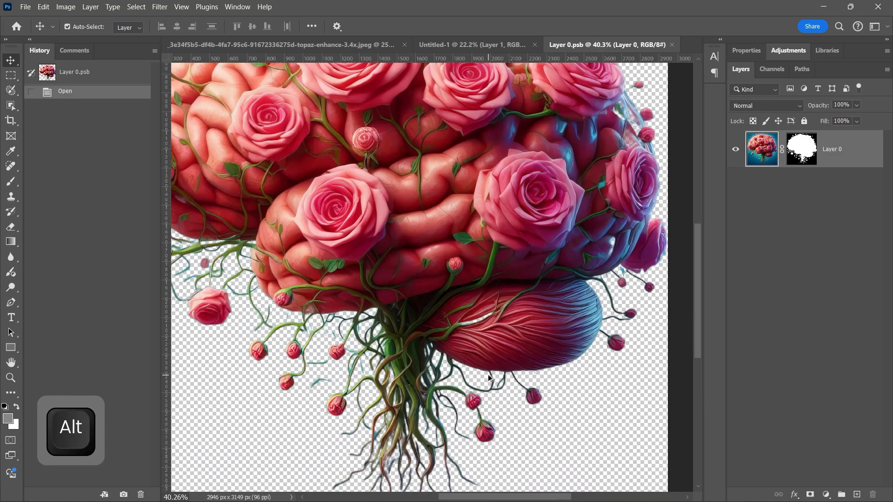
scroll(up, 3)
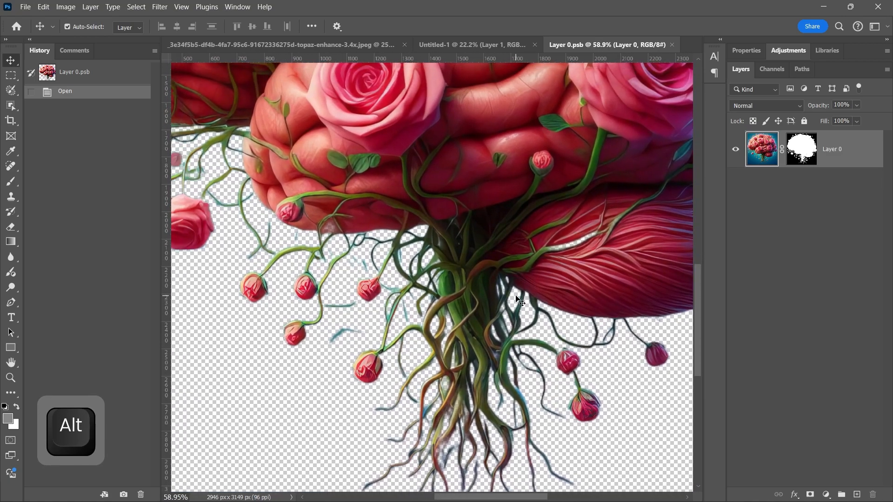
click(10, 181)
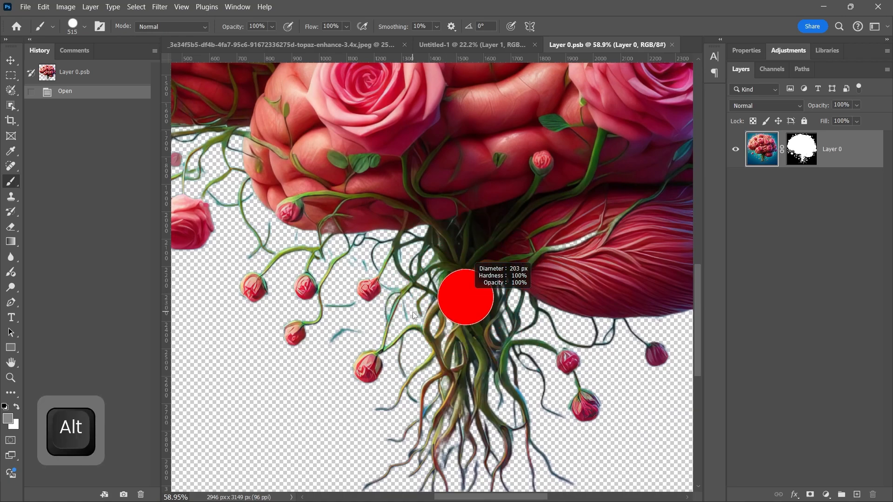
scroll(down, 3)
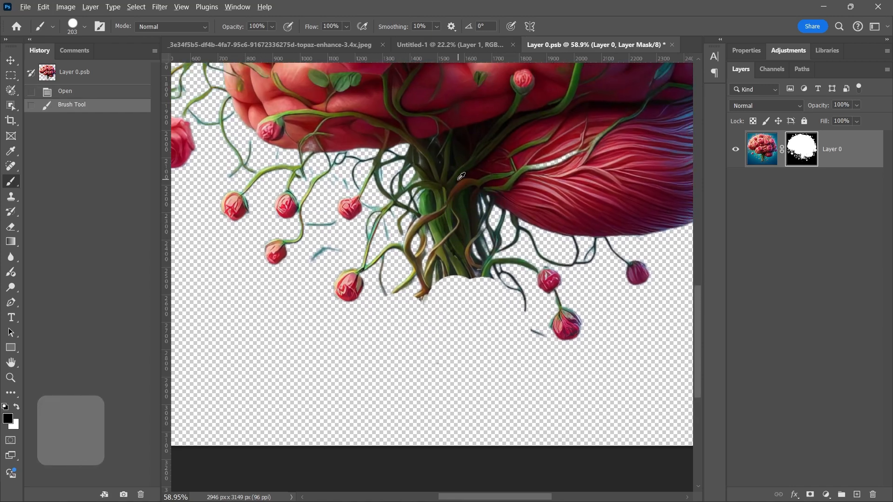
key(alt)
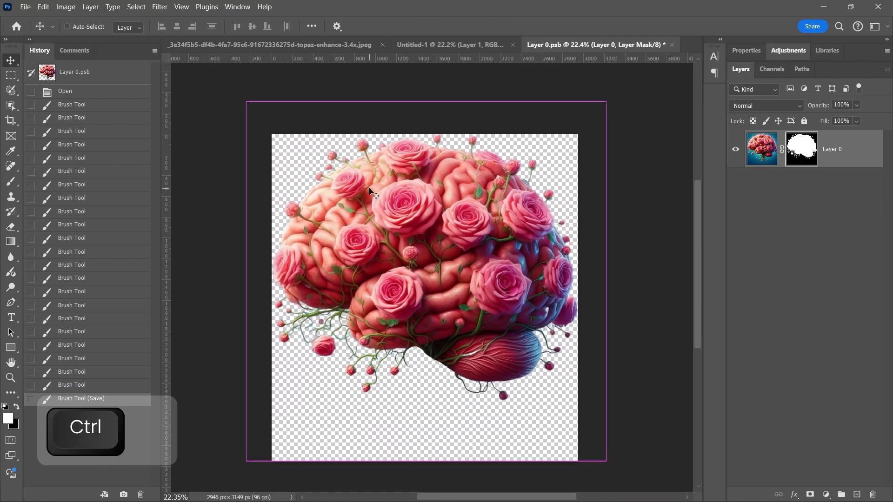
Step: Save the trimmed brain, duplicate its layer and apply the Black & White Negative preset to the copy
key(ctrl+s)
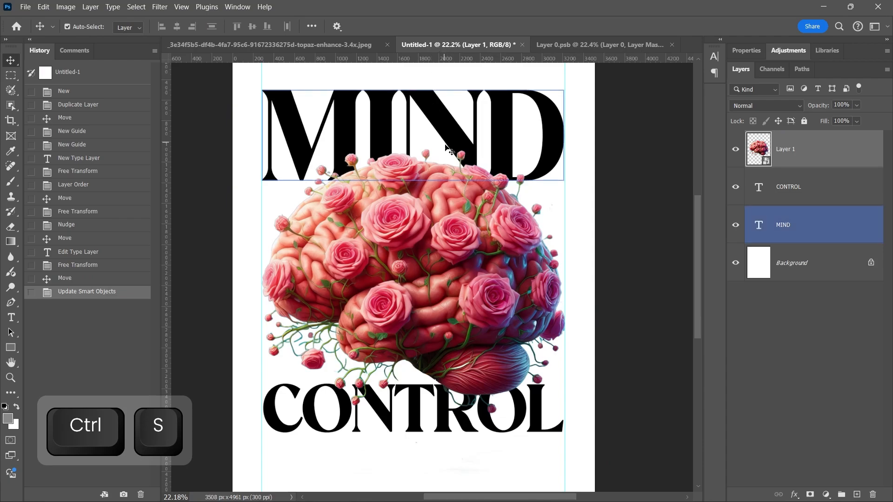
key(ctrl+s)
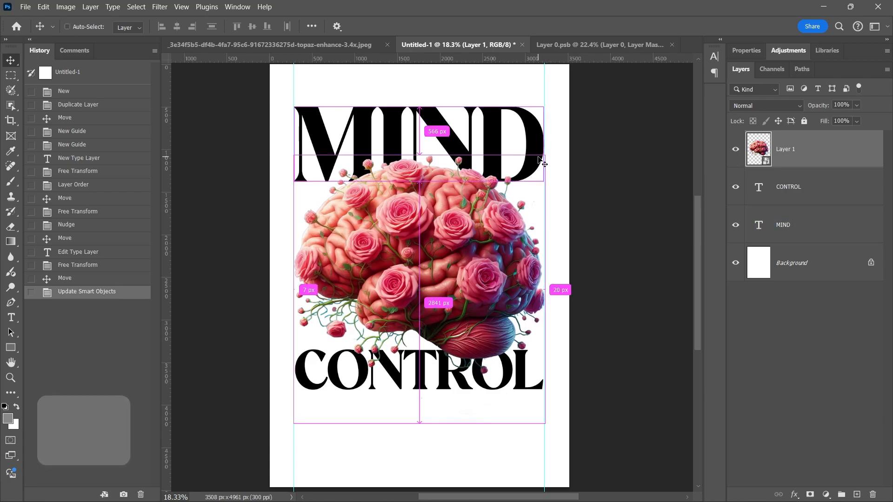
key(ctrl+j)
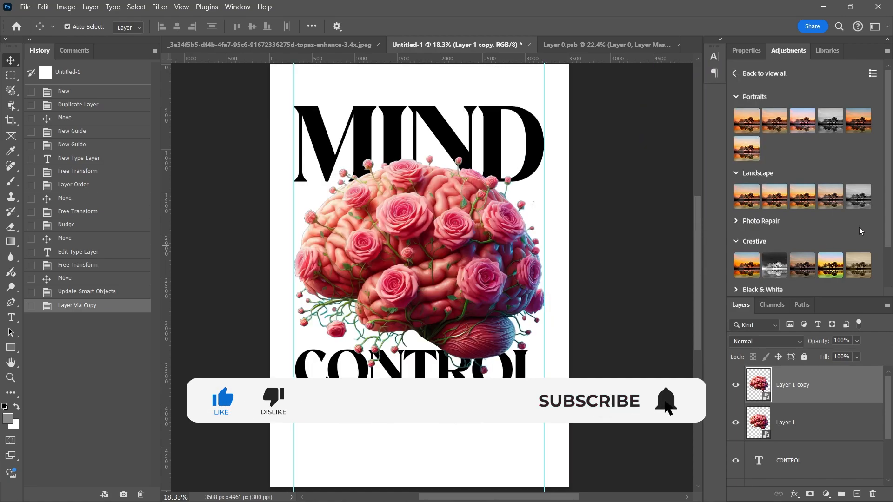
click(773, 266)
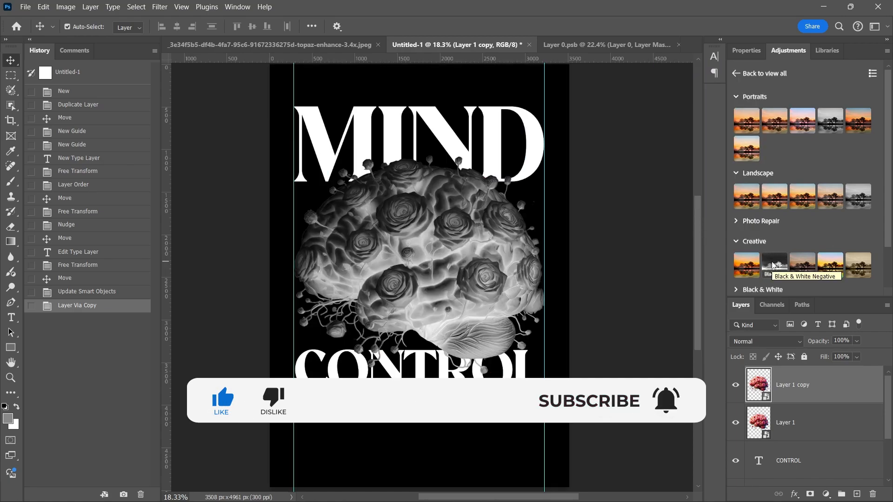
click(774, 265)
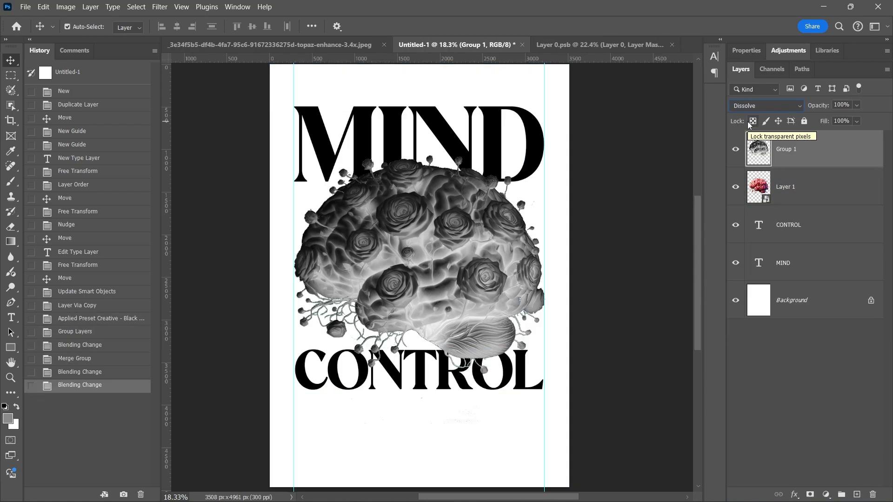
Step: Cycle the brain group through Linear Burn, Screen, Hard Light and others, settling on the final glowing red blend
click(765, 105)
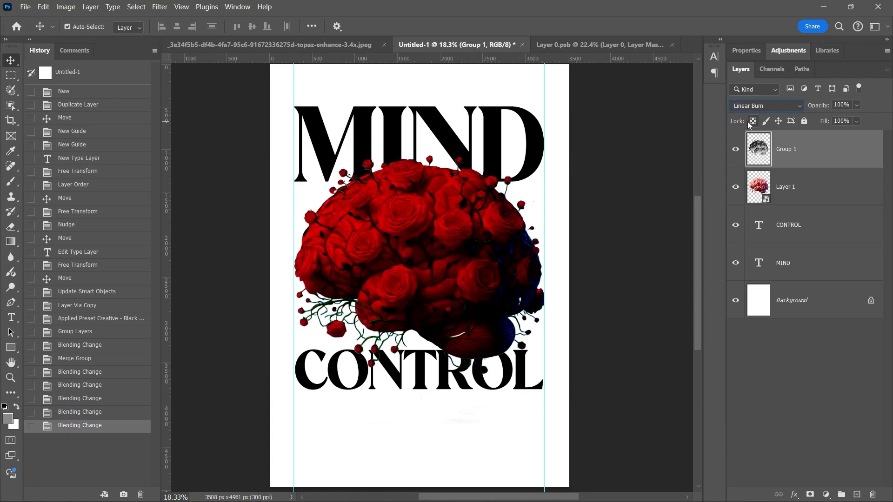
click(765, 105)
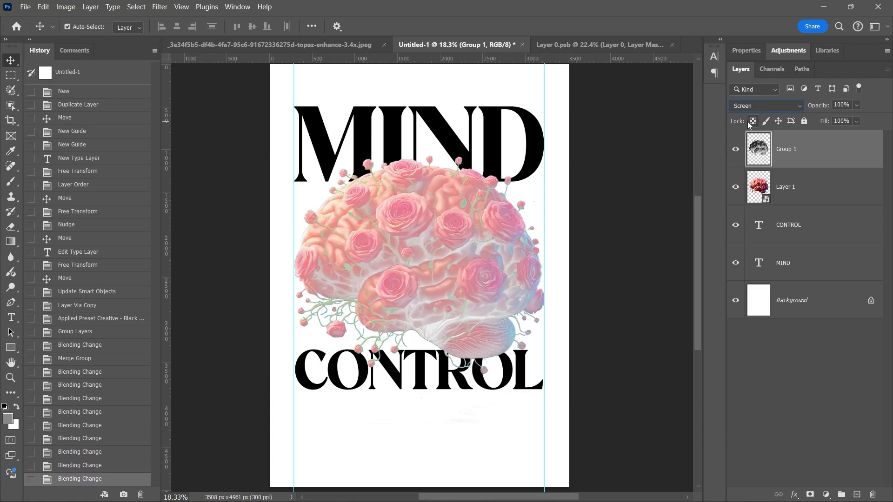
click(765, 105)
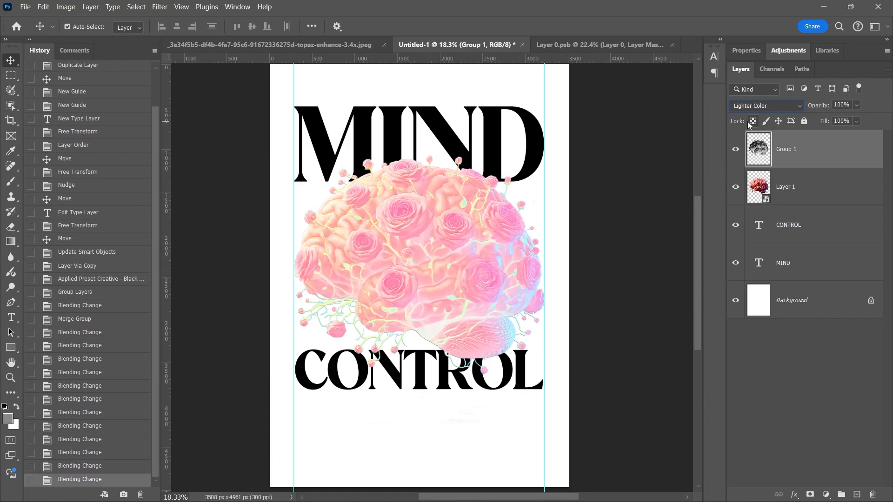
click(766, 105)
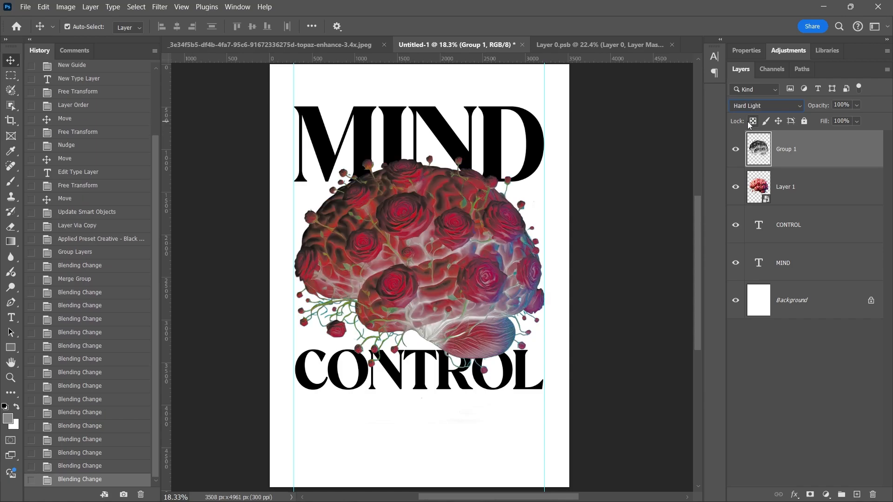
click(765, 105)
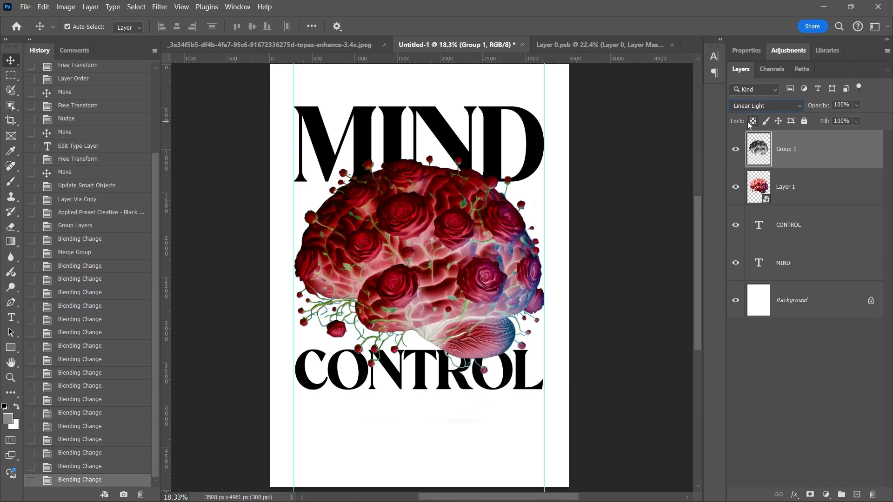
click(766, 105)
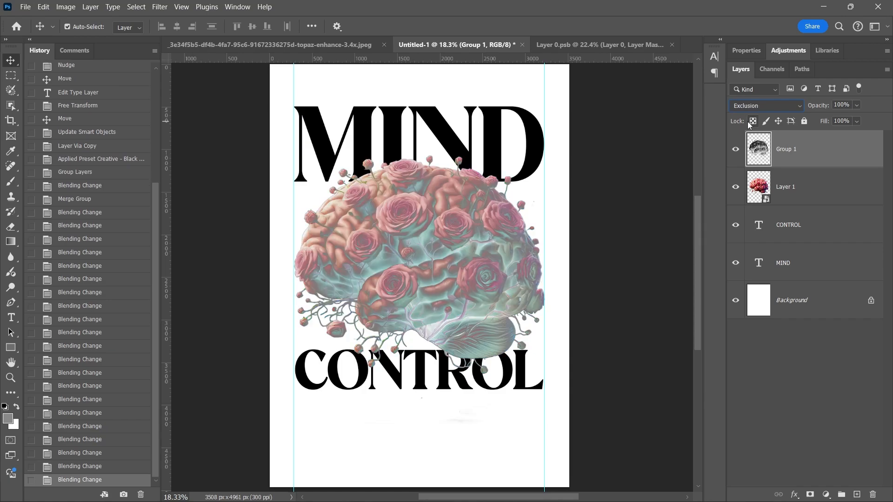
click(765, 105)
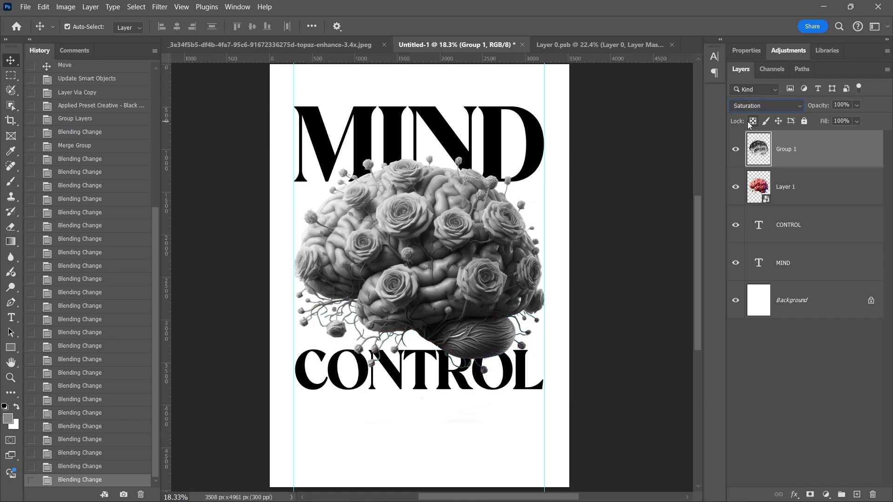
click(766, 106)
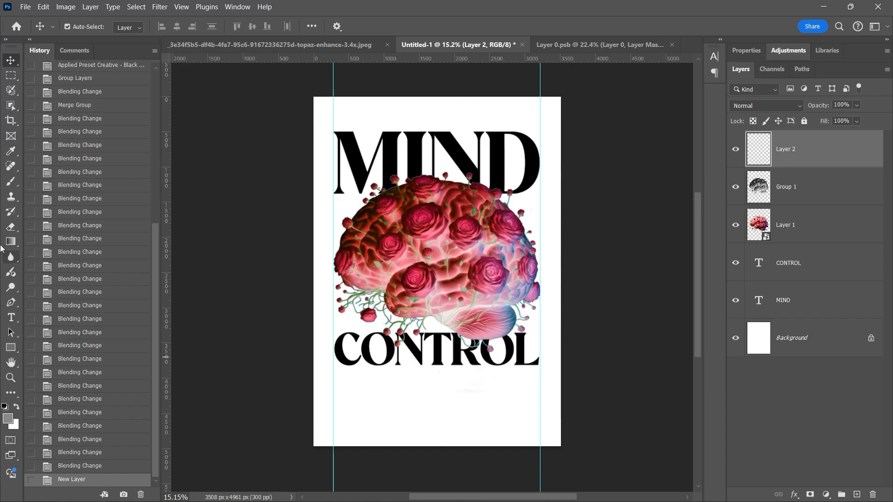
Step: Fill the new layer with mid-gray #888888 and convert it to a smart object
click(10, 242)
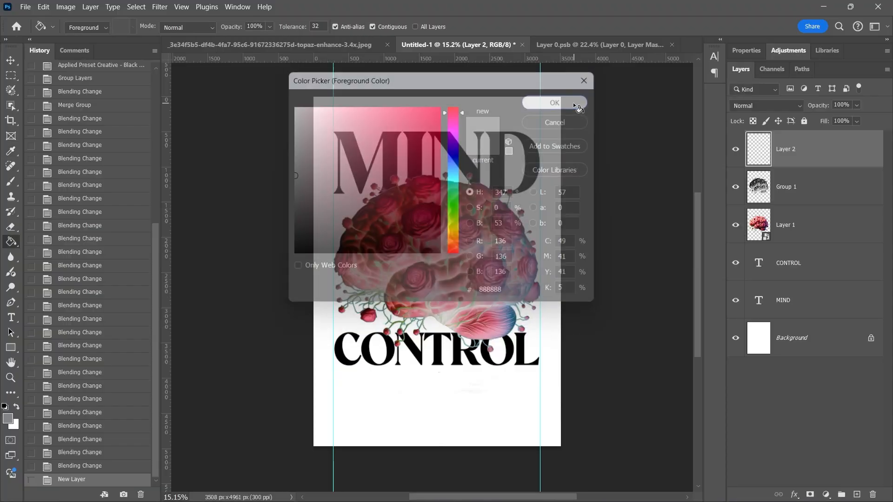
click(553, 103)
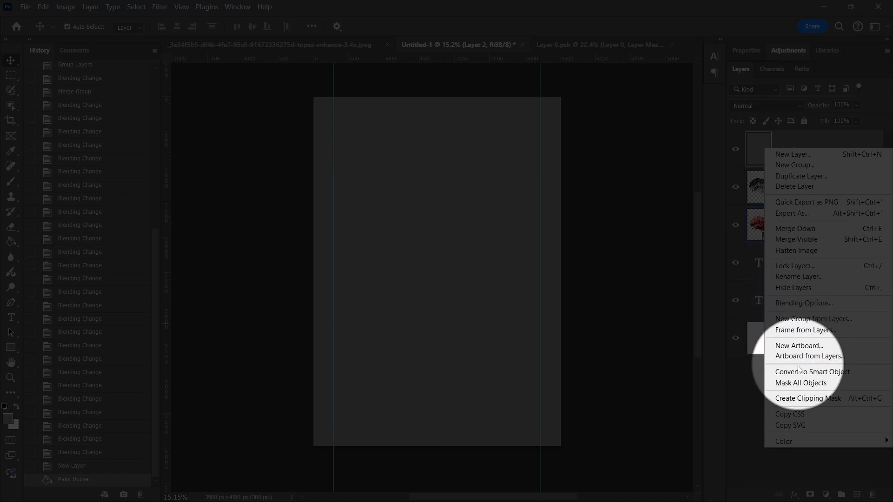
click(813, 372)
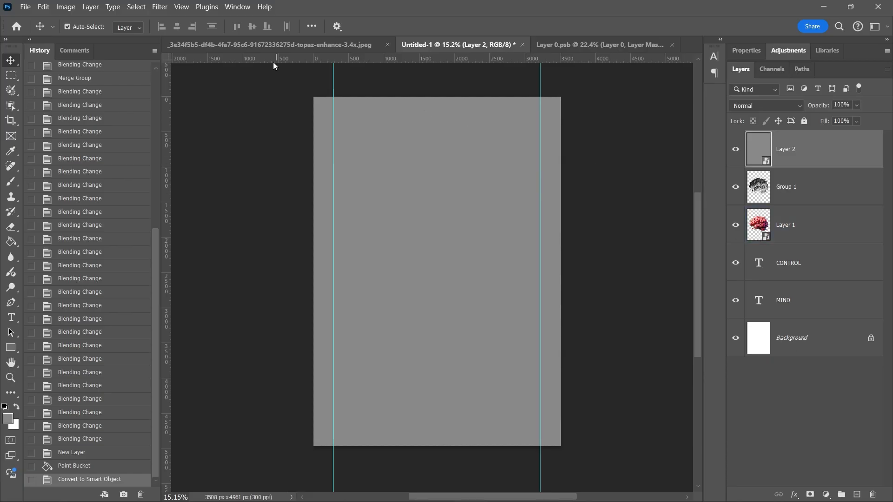
click(159, 6)
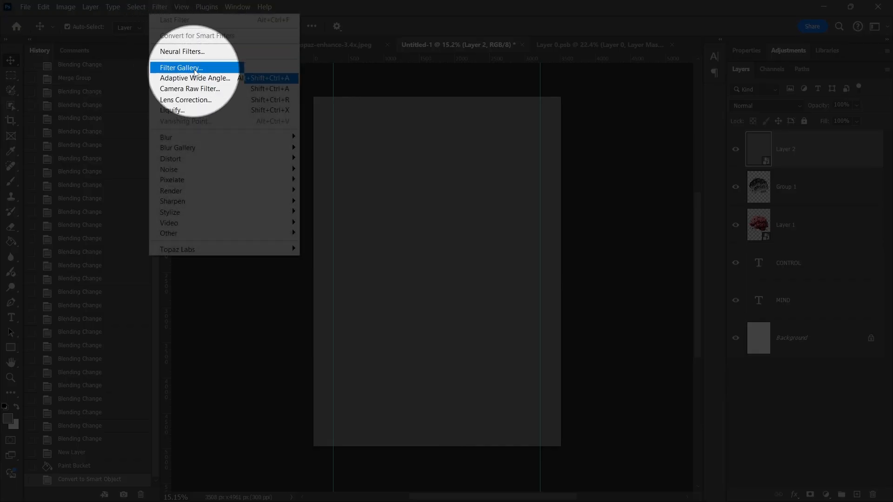
Step: Apply Halftone Pattern (Size 5, Contrast 8) stacked with Reticulation (43/30/16) from the Filter Gallery
click(180, 68)
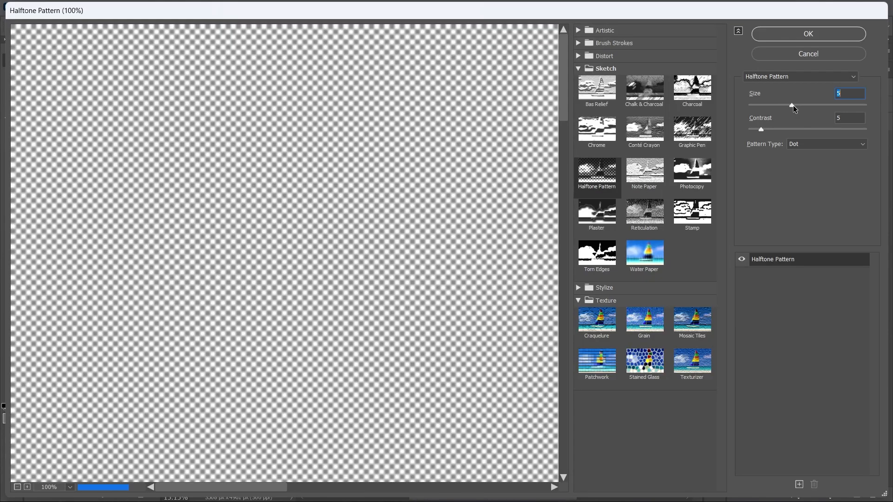
click(850, 118)
text(8)
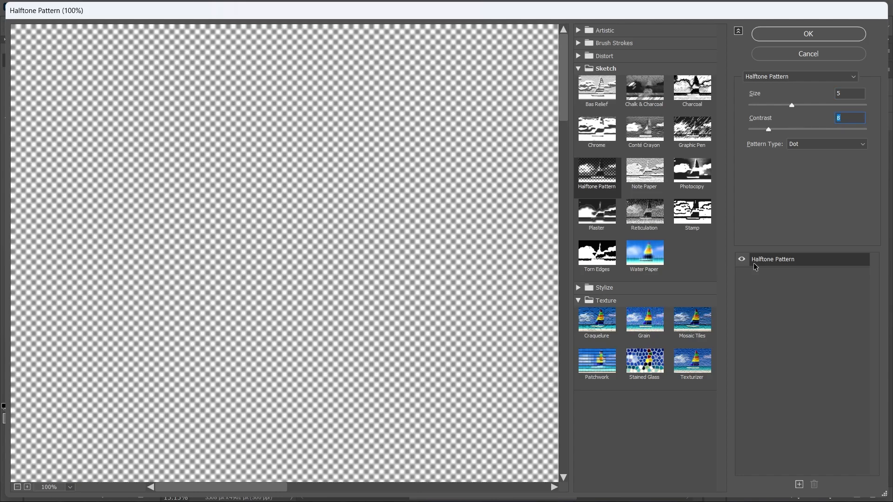
click(798, 485)
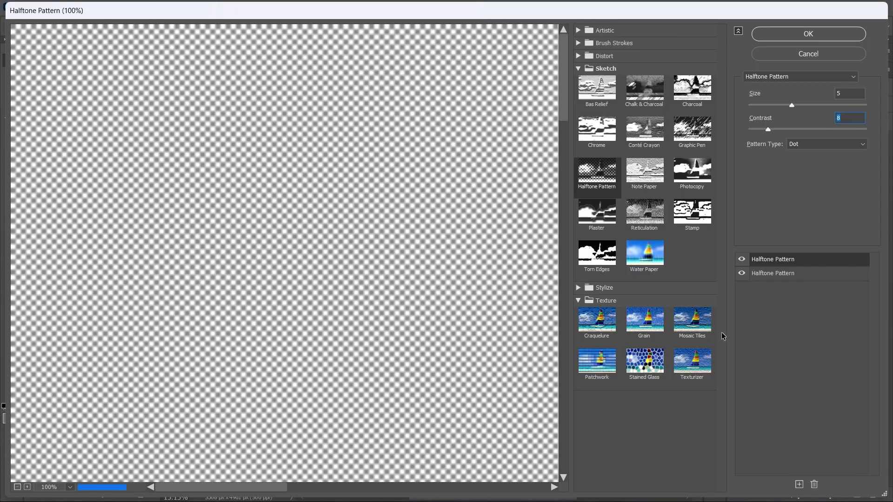
click(645, 214)
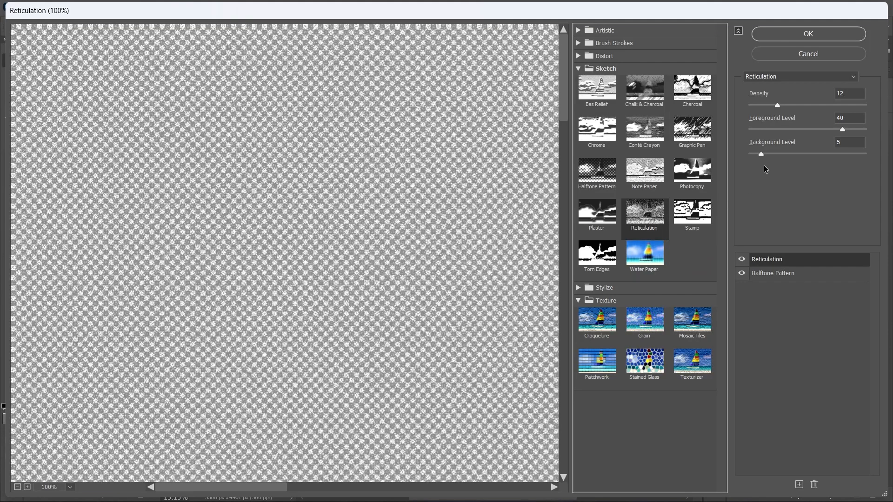
mouse_move(763, 162)
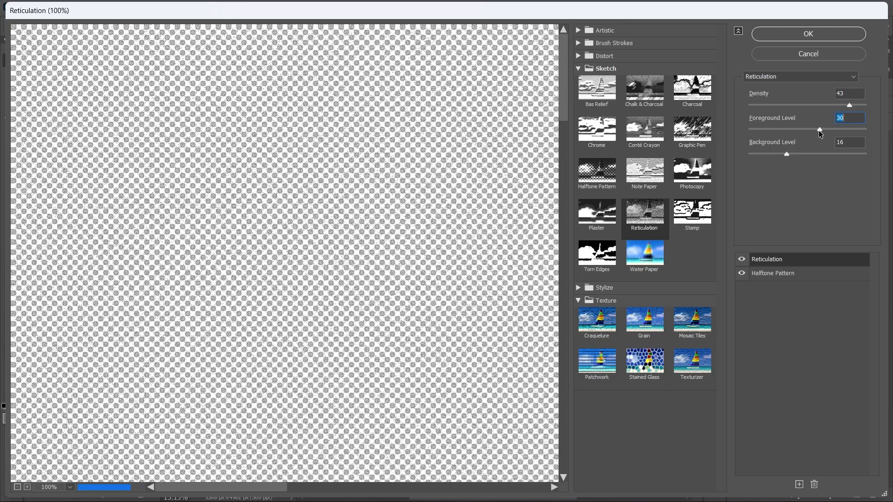
click(807, 33)
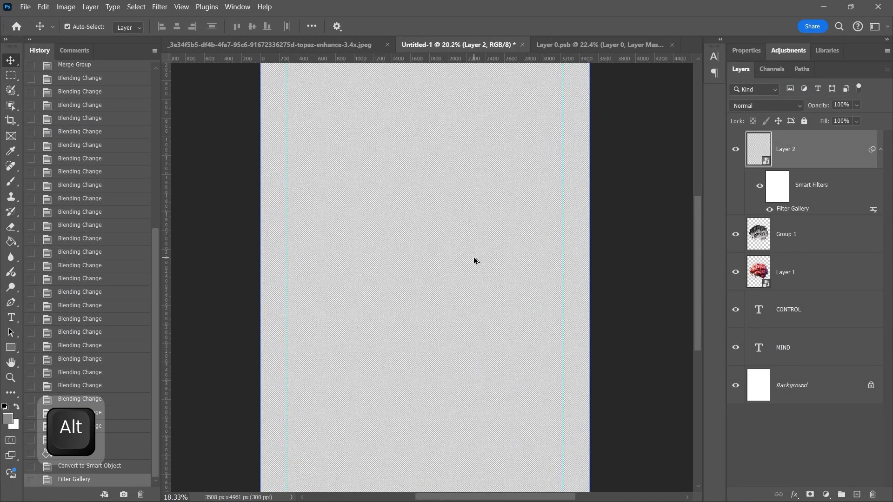
Step: Set the textured gray layer to Multiply so the text and brain show through
click(765, 105)
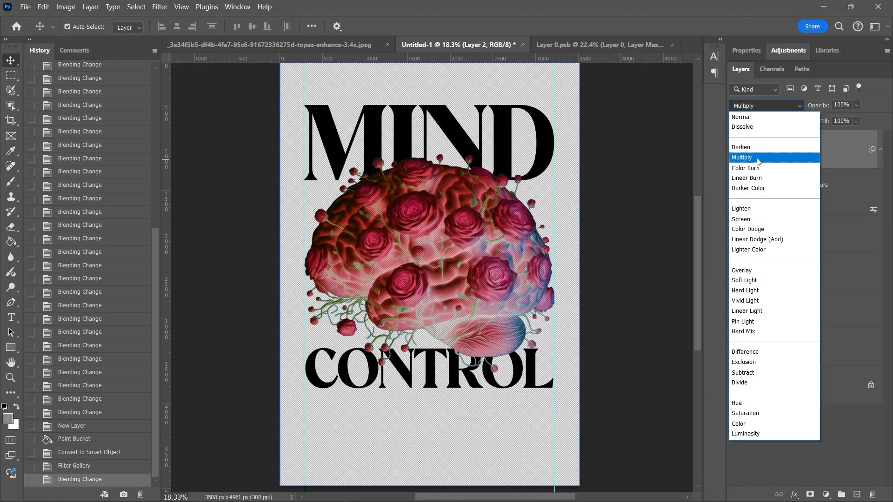
click(742, 157)
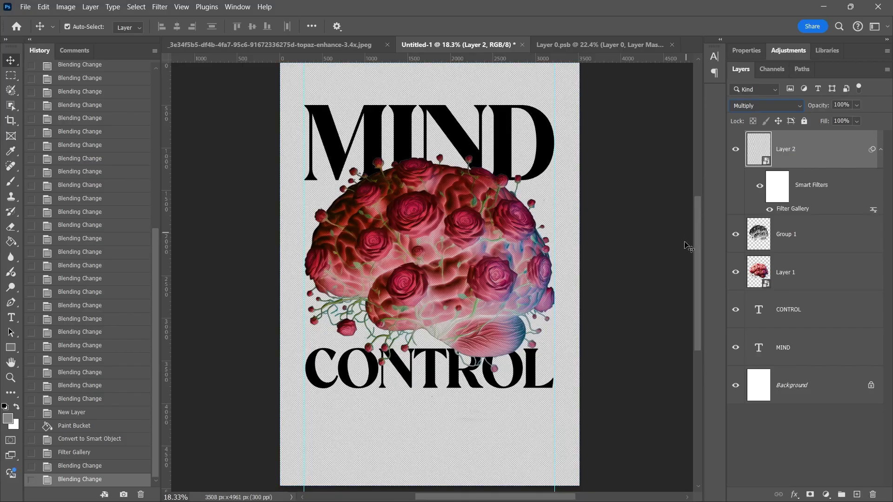
key(alt)
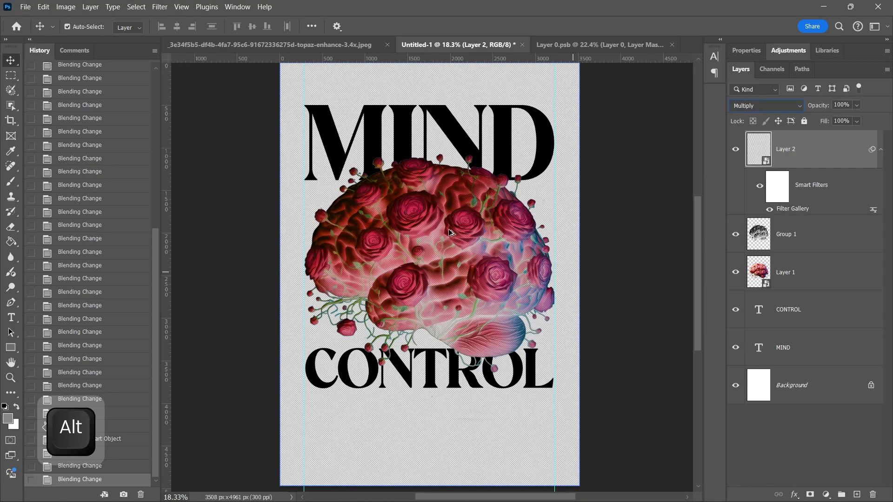
scroll(up, 3)
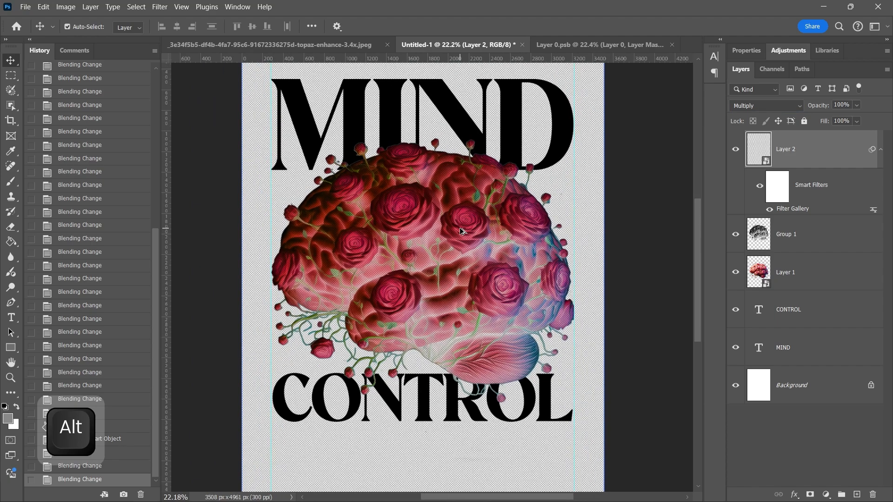
scroll(down, 3)
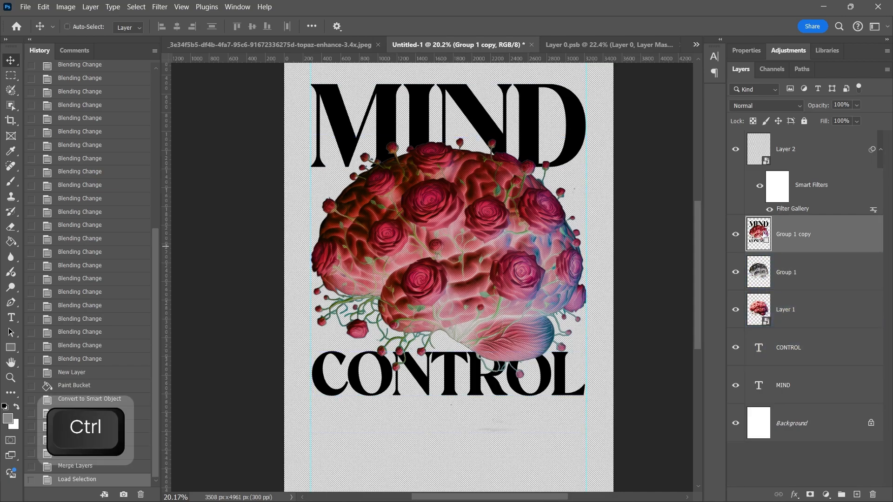
Step: Mask the dotted texture layer to the brain and title shapes, then view the whole poster
click(803, 271)
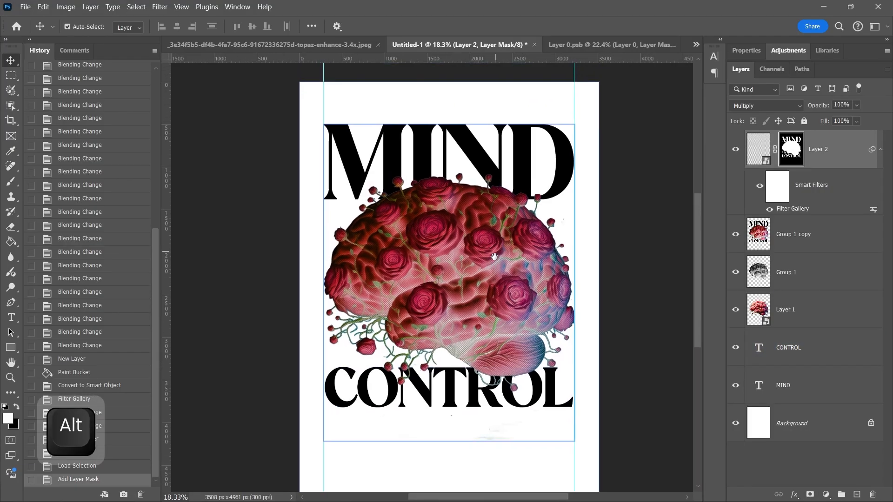
scroll(up, 3)
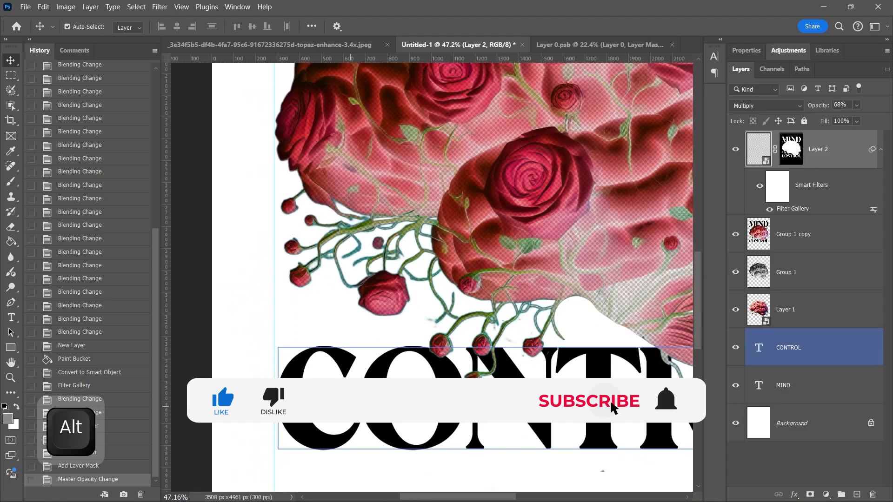
key(ctrl+0)
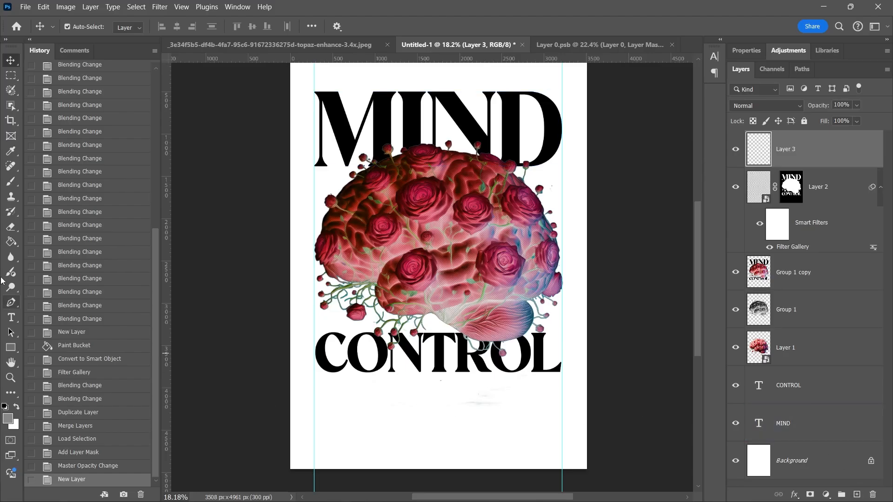
Step: Fill the new top layer gray, convert it to a smart object and reopen the Filter Gallery
click(10, 242)
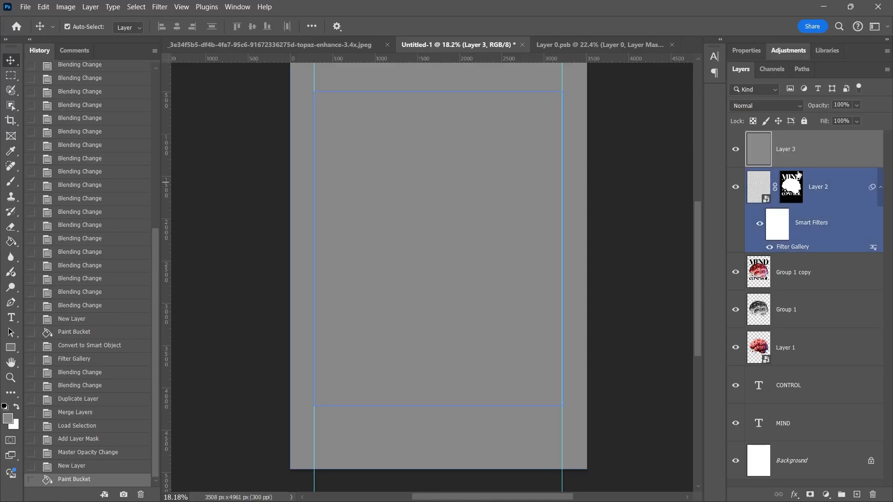
right_click(786, 149)
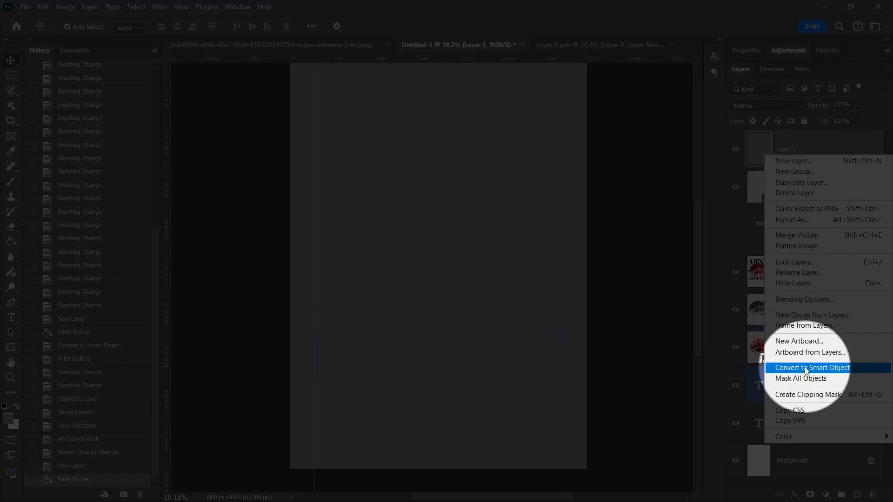
click(811, 368)
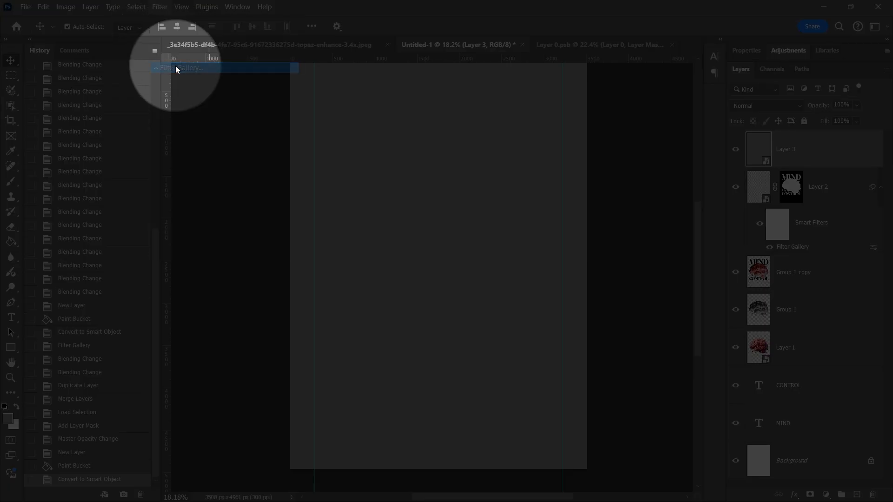
click(183, 68)
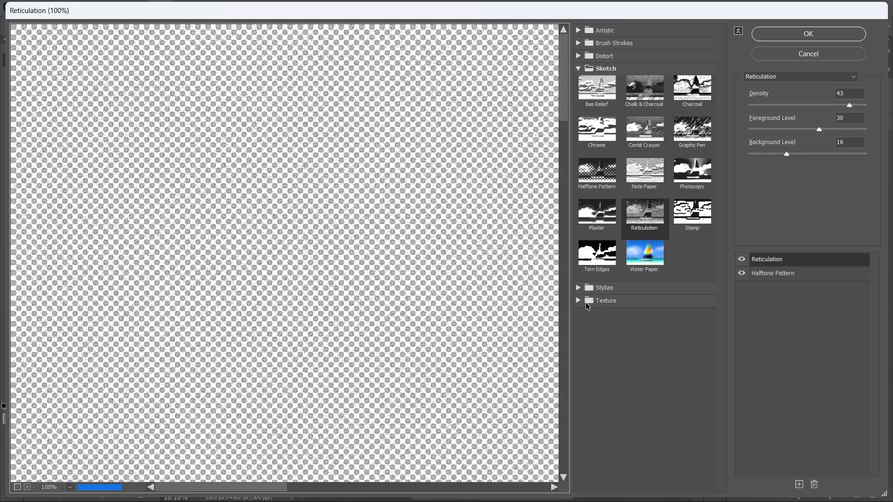
mouse_move(579, 296)
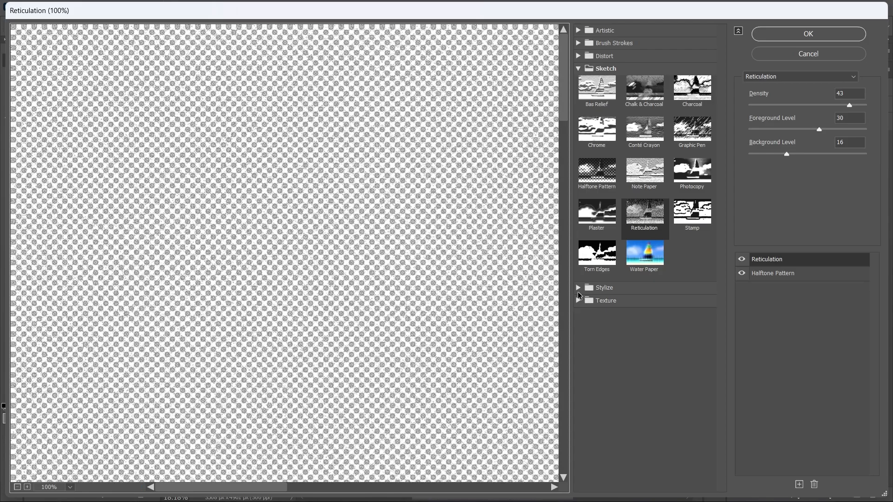